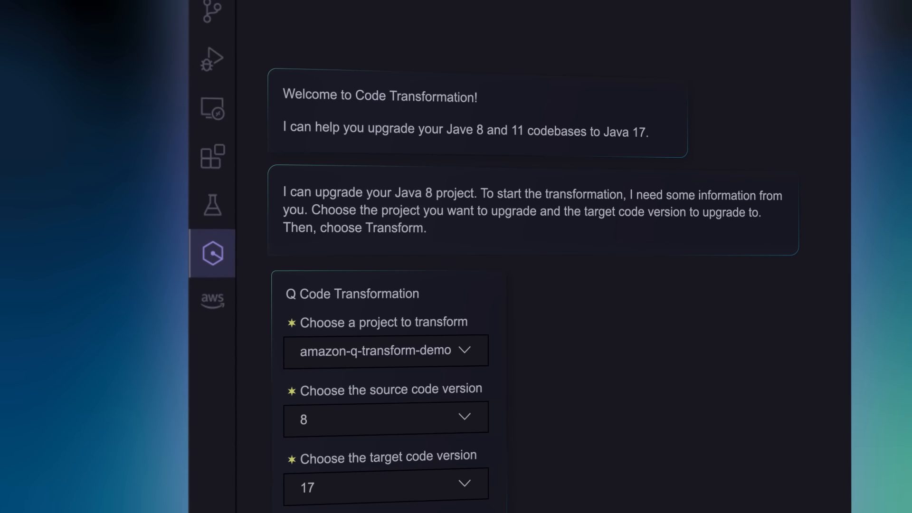
- Confirm upgrading amazon-q-transform-demo from Java 8 to Java 17 in the transformation form
scroll("down", 3)
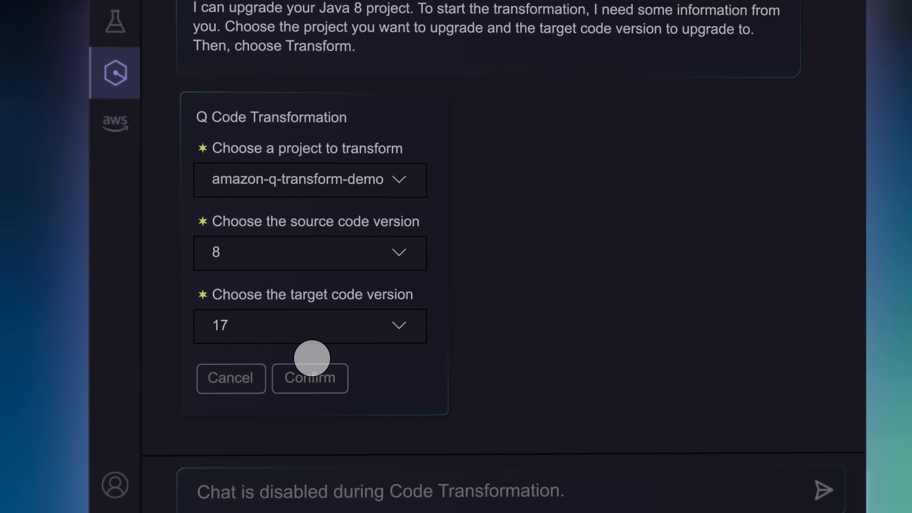
left_click(310, 378)
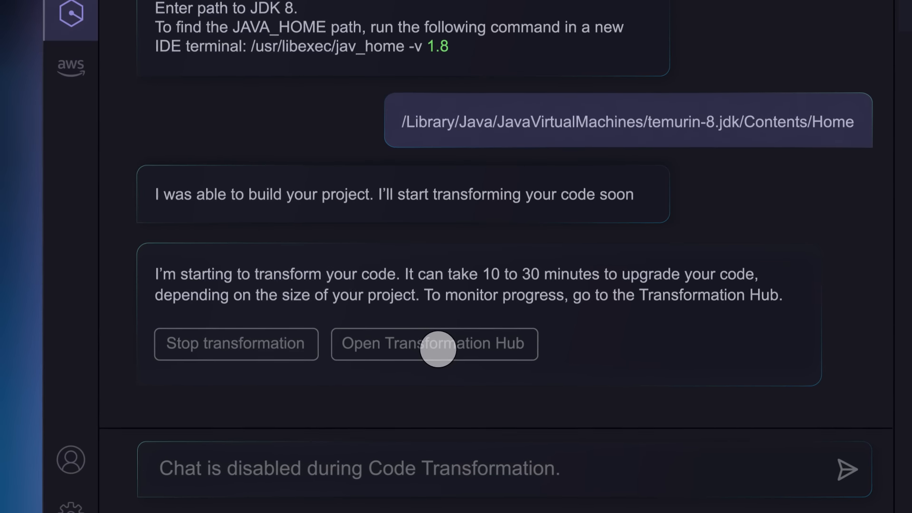
- Launch the Transformation Hub to monitor the Java 17 upgrade's progress
left_click(434, 342)
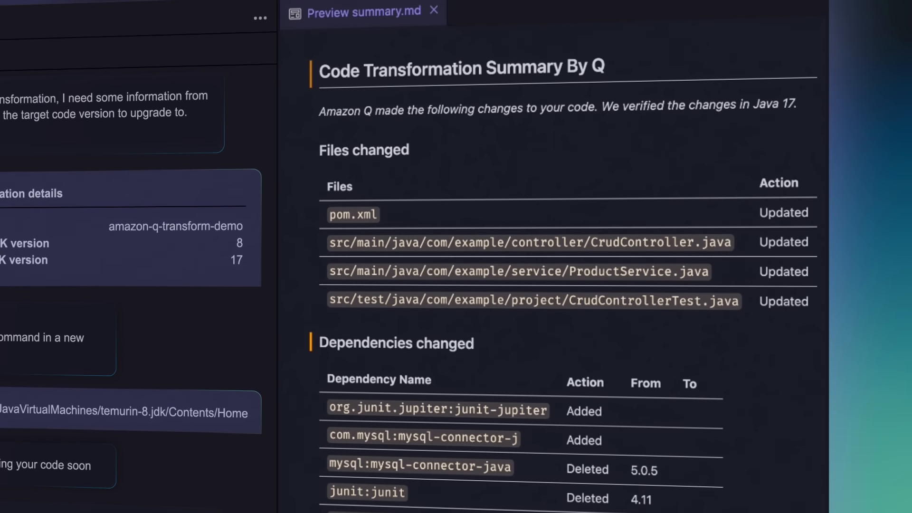
- Scroll the summary.md preview to the Dependencies changed table with the mockito entry
scroll("down", 3)
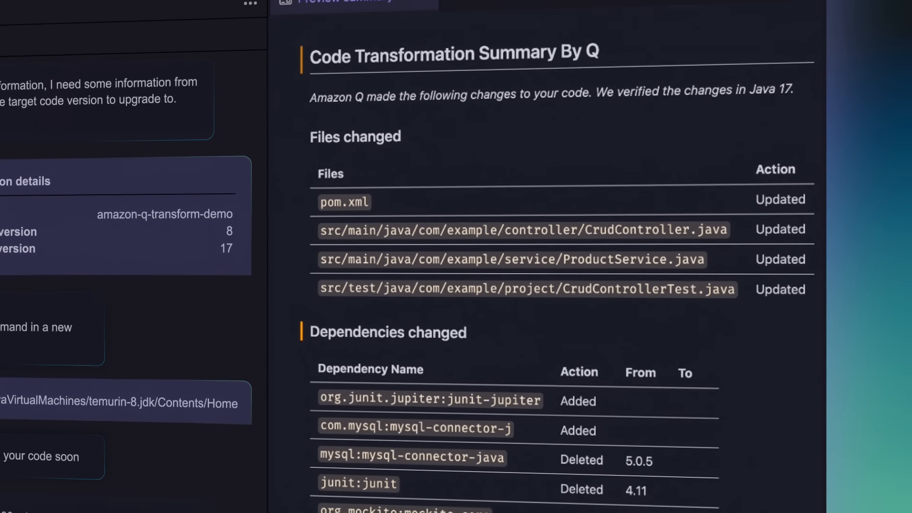